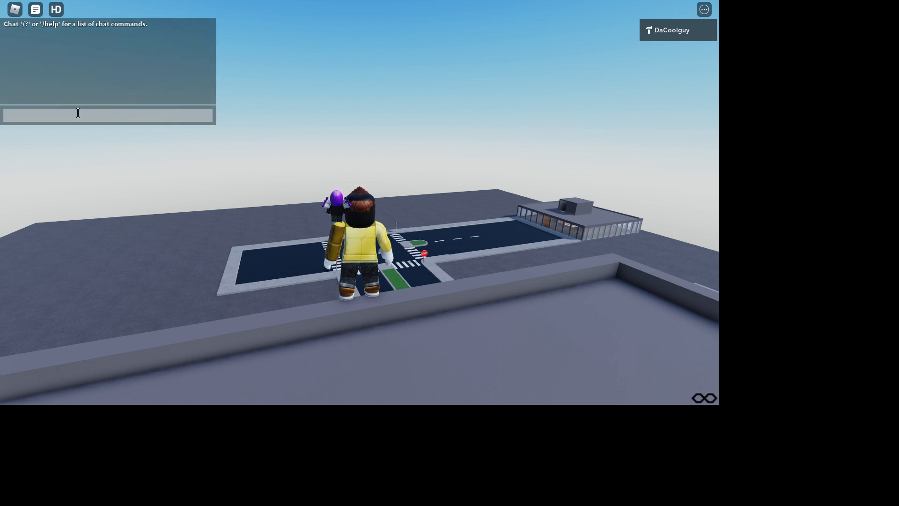
# - Send the ;fly admin command in chat to bring up the FLY controls panel
pyautogui.write(';fly n')
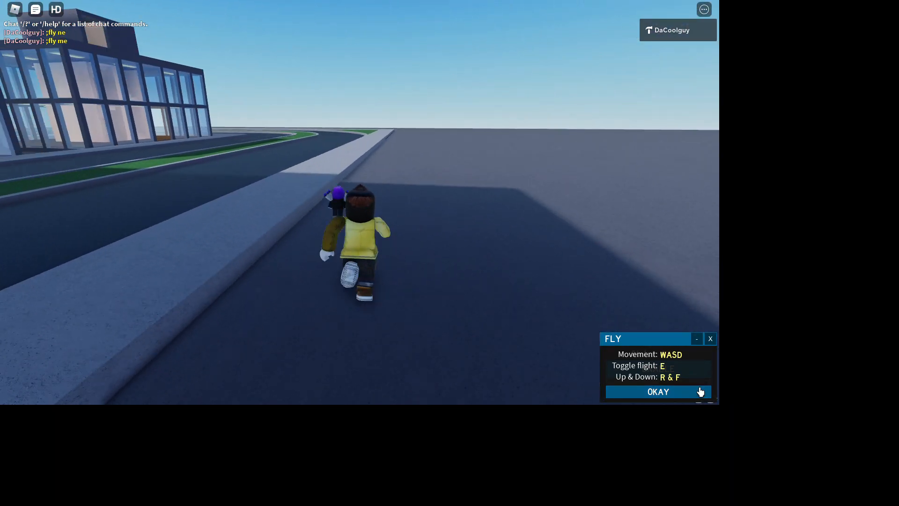
# - Dismiss the FLY guide with OKAY, enable flight to reach a rooftop, then disable it to land
pyautogui.click(658, 391)
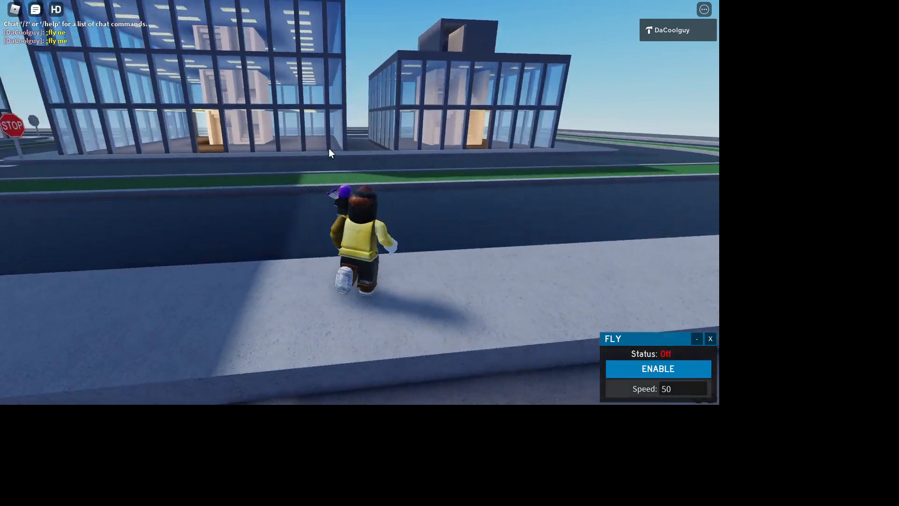
pyautogui.click(657, 369)
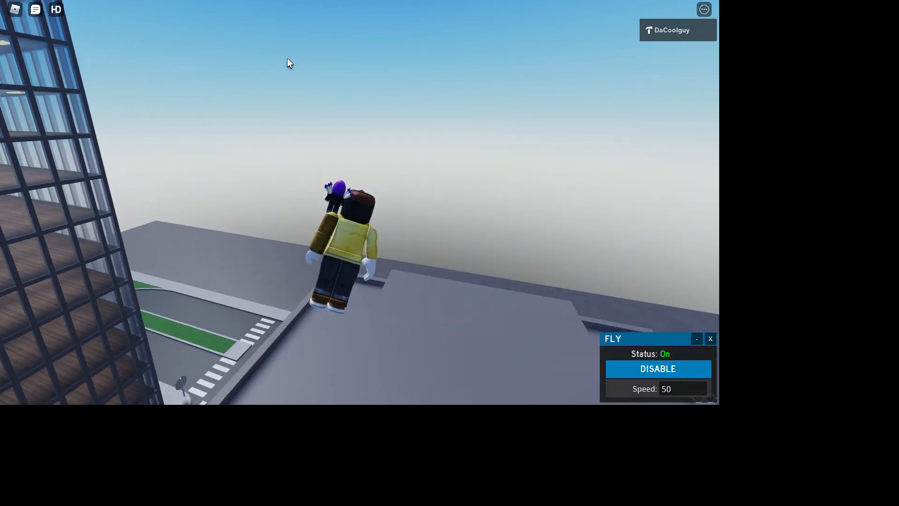
pyautogui.click(657, 369)
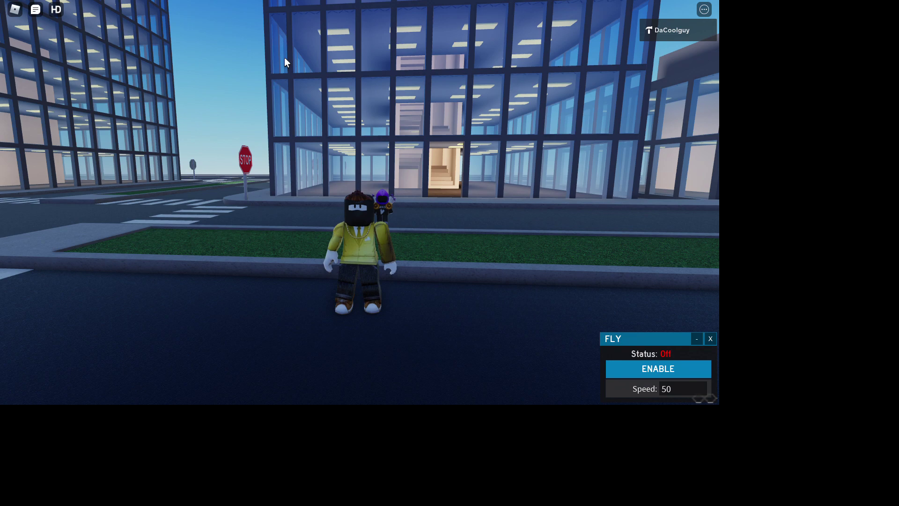
# - Toggle flight Enable, Disable, Enable, leaving the avatar hovering high above the intersection
pyautogui.click(657, 369)
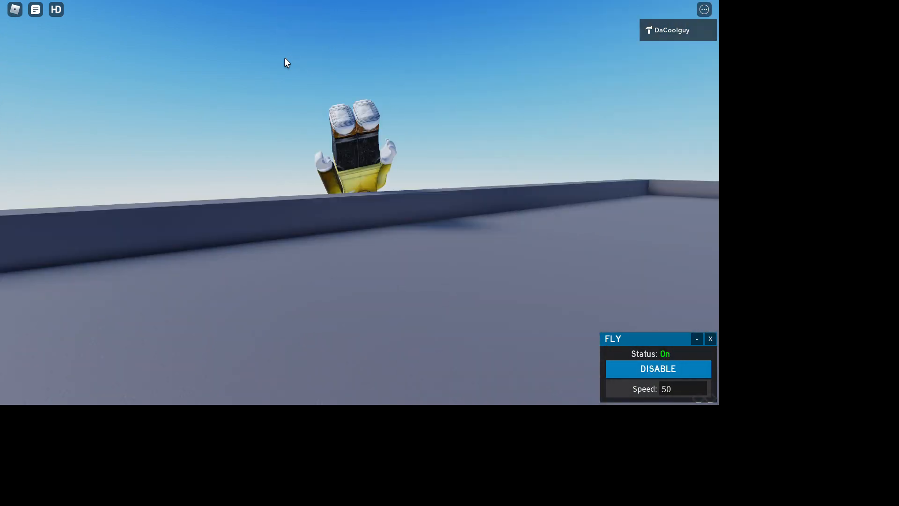
pyautogui.click(657, 369)
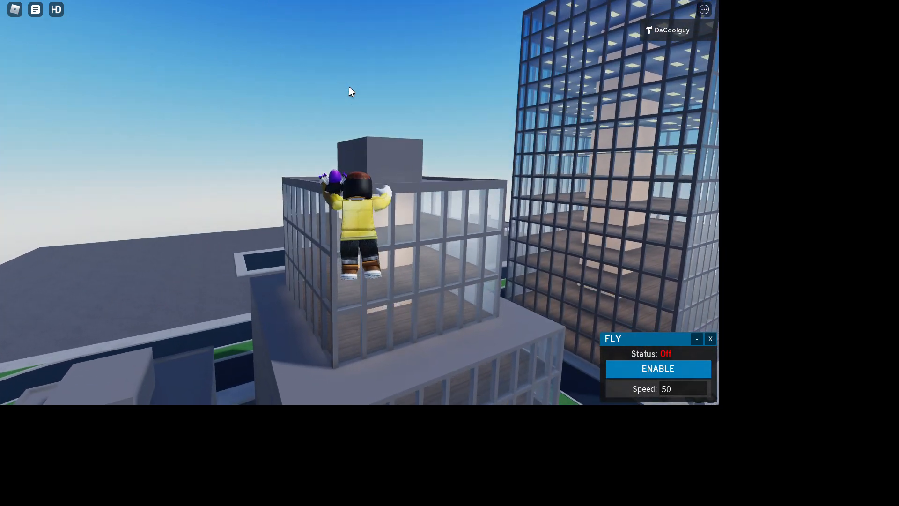
pyautogui.click(657, 368)
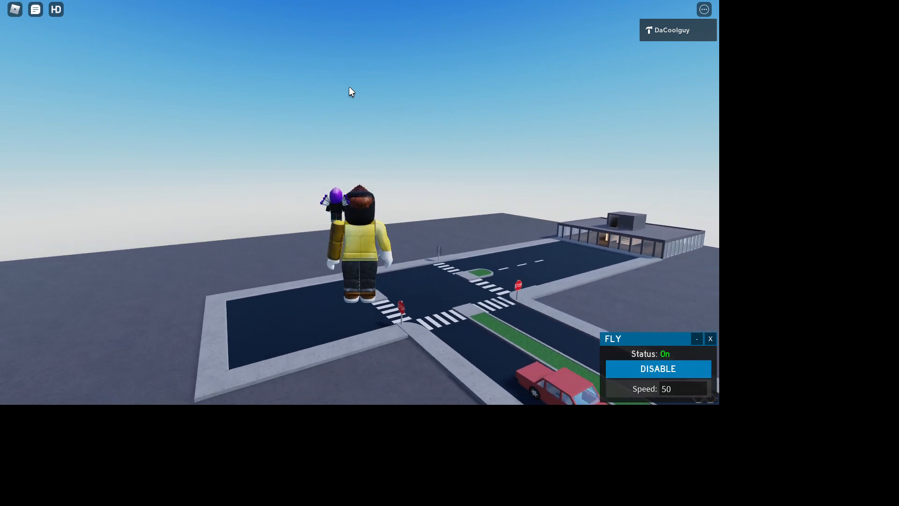
# - Disable flight so the status reads Off and the avatar stands on the street
pyautogui.click(657, 369)
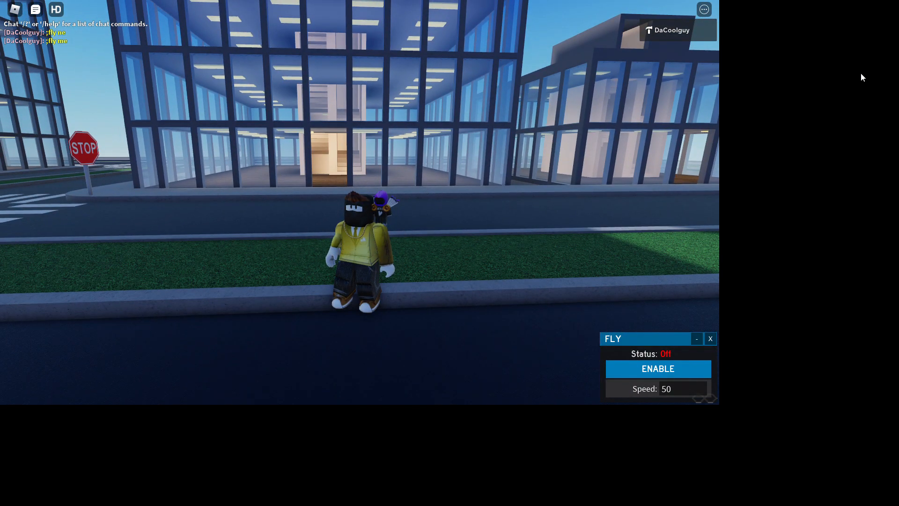
pyautogui.moveTo(284, 181)
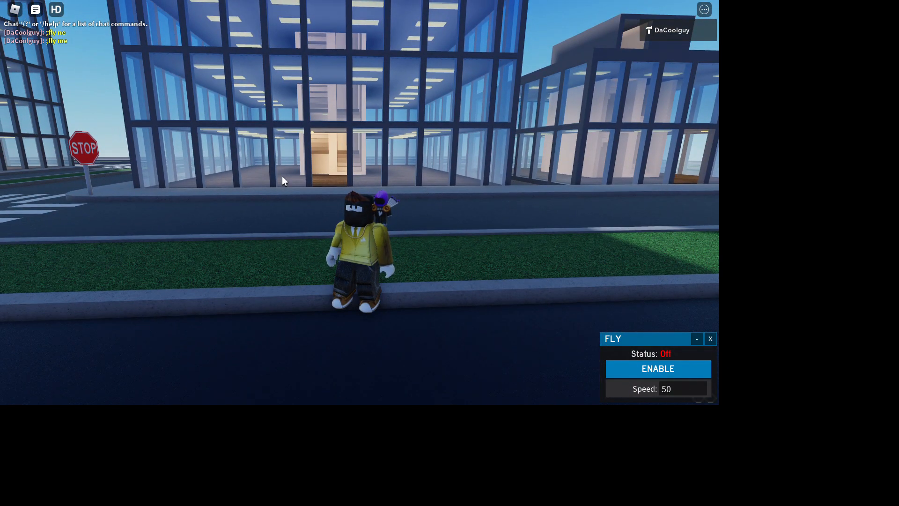